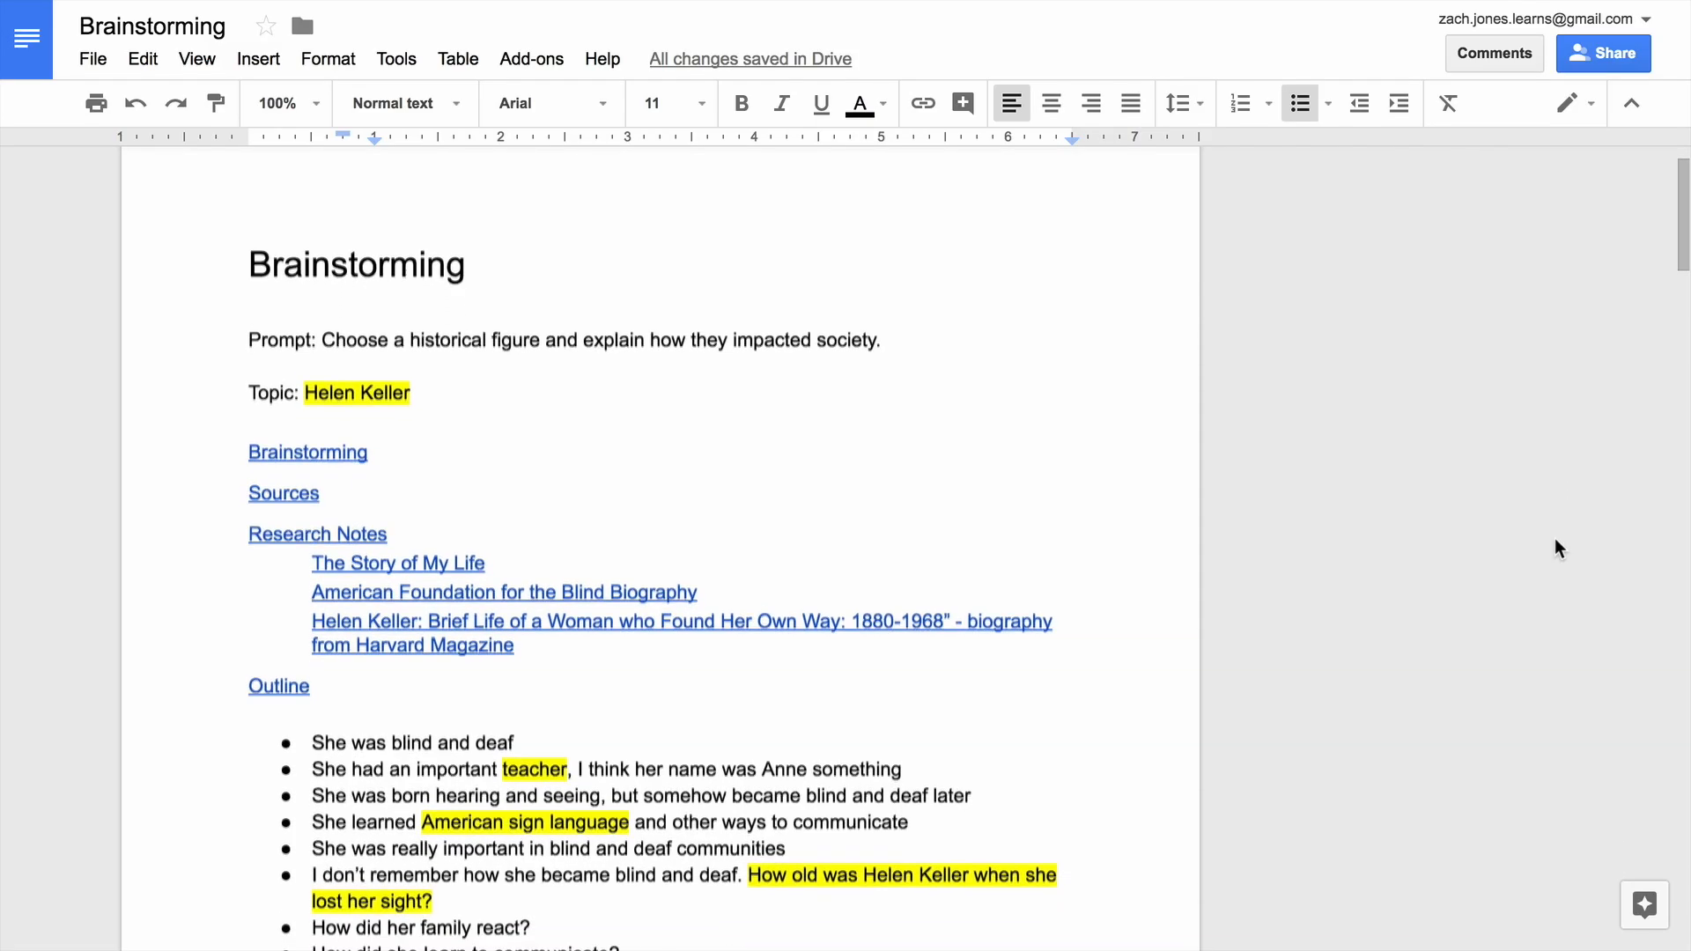
Step: Select the 'Helen Keller - Wikipedia' article from the search results
scroll("down", 3)
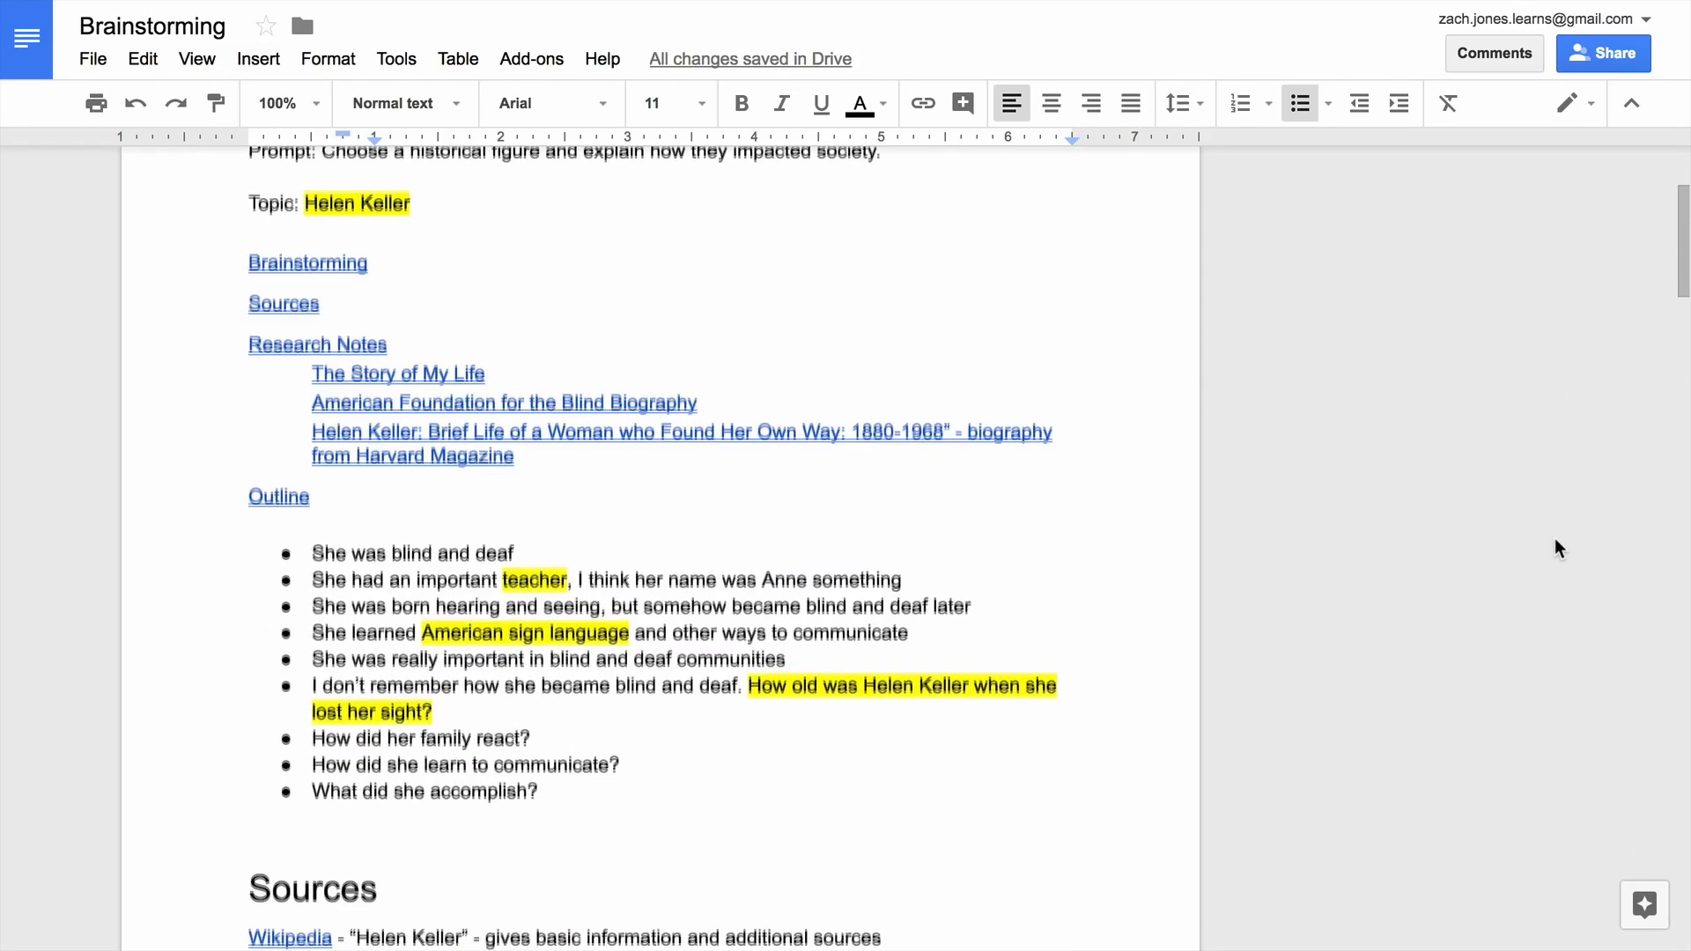
scroll("down", 3)
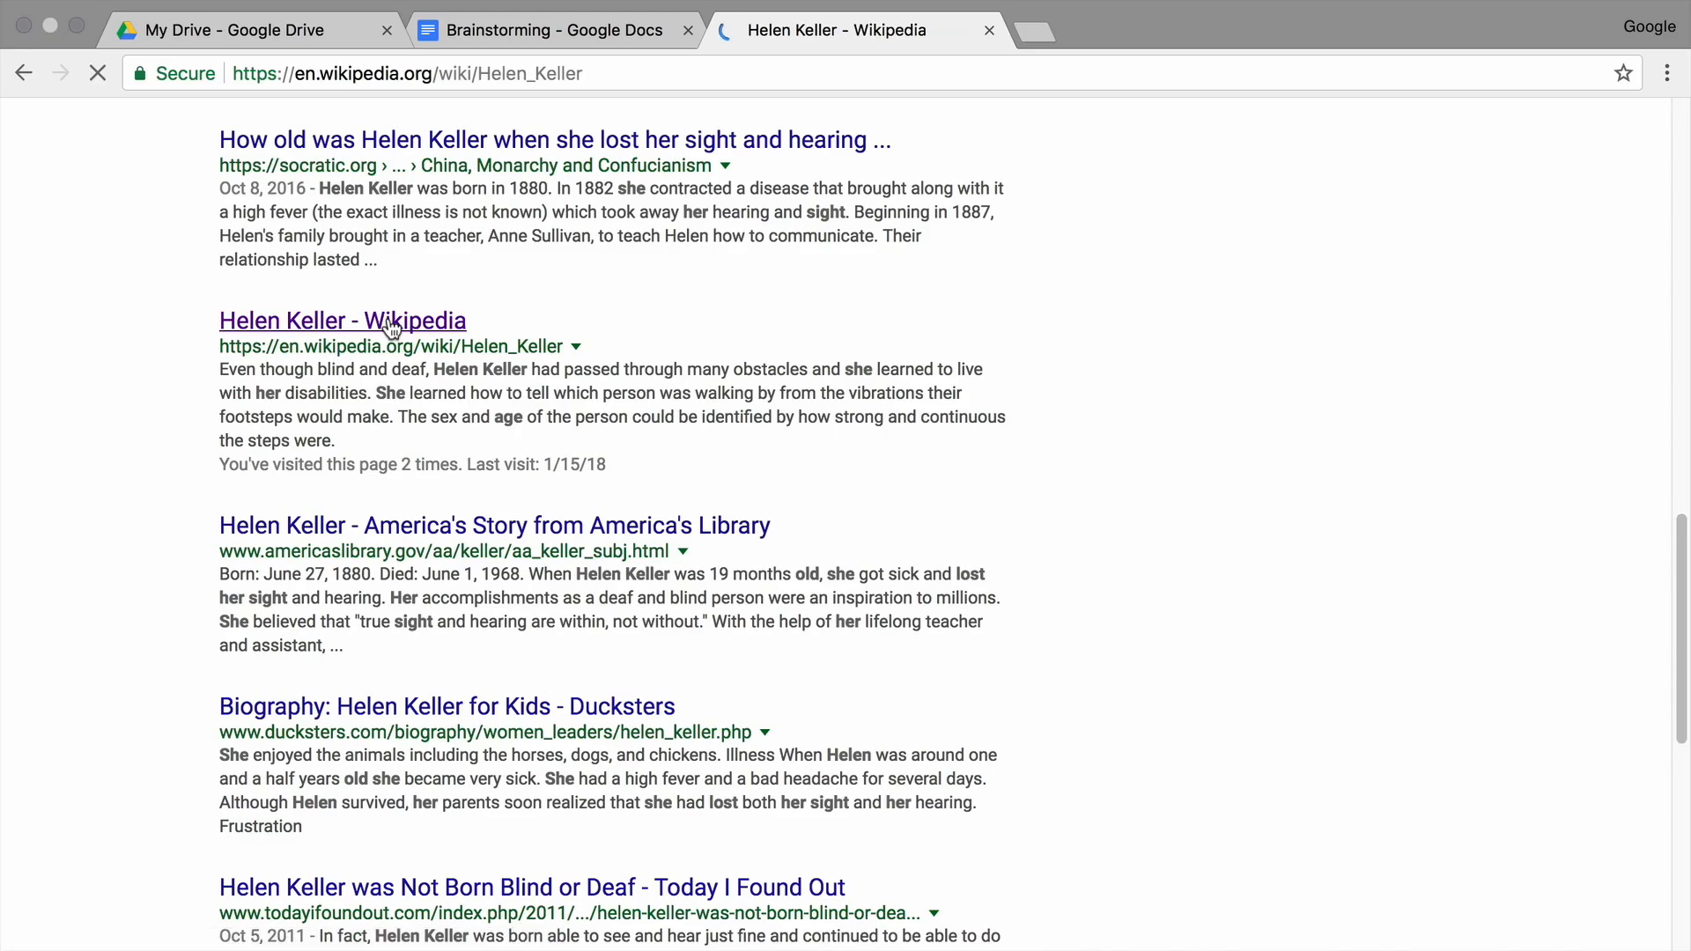
left_click(342, 321)
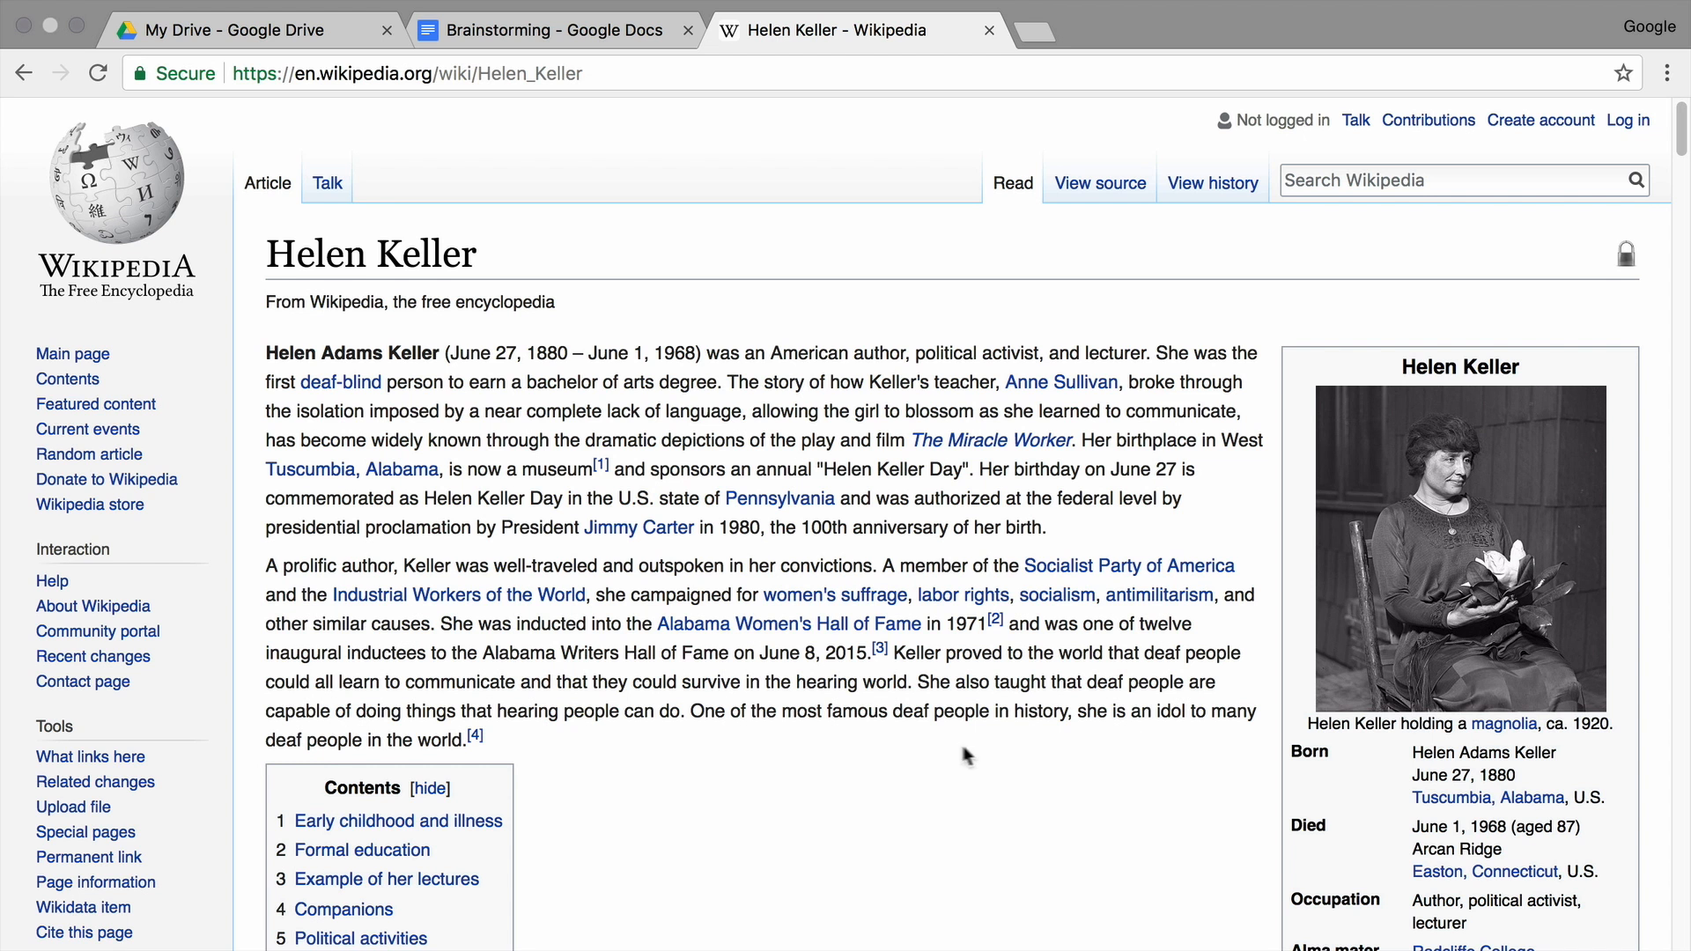
mouse_move(1032, 767)
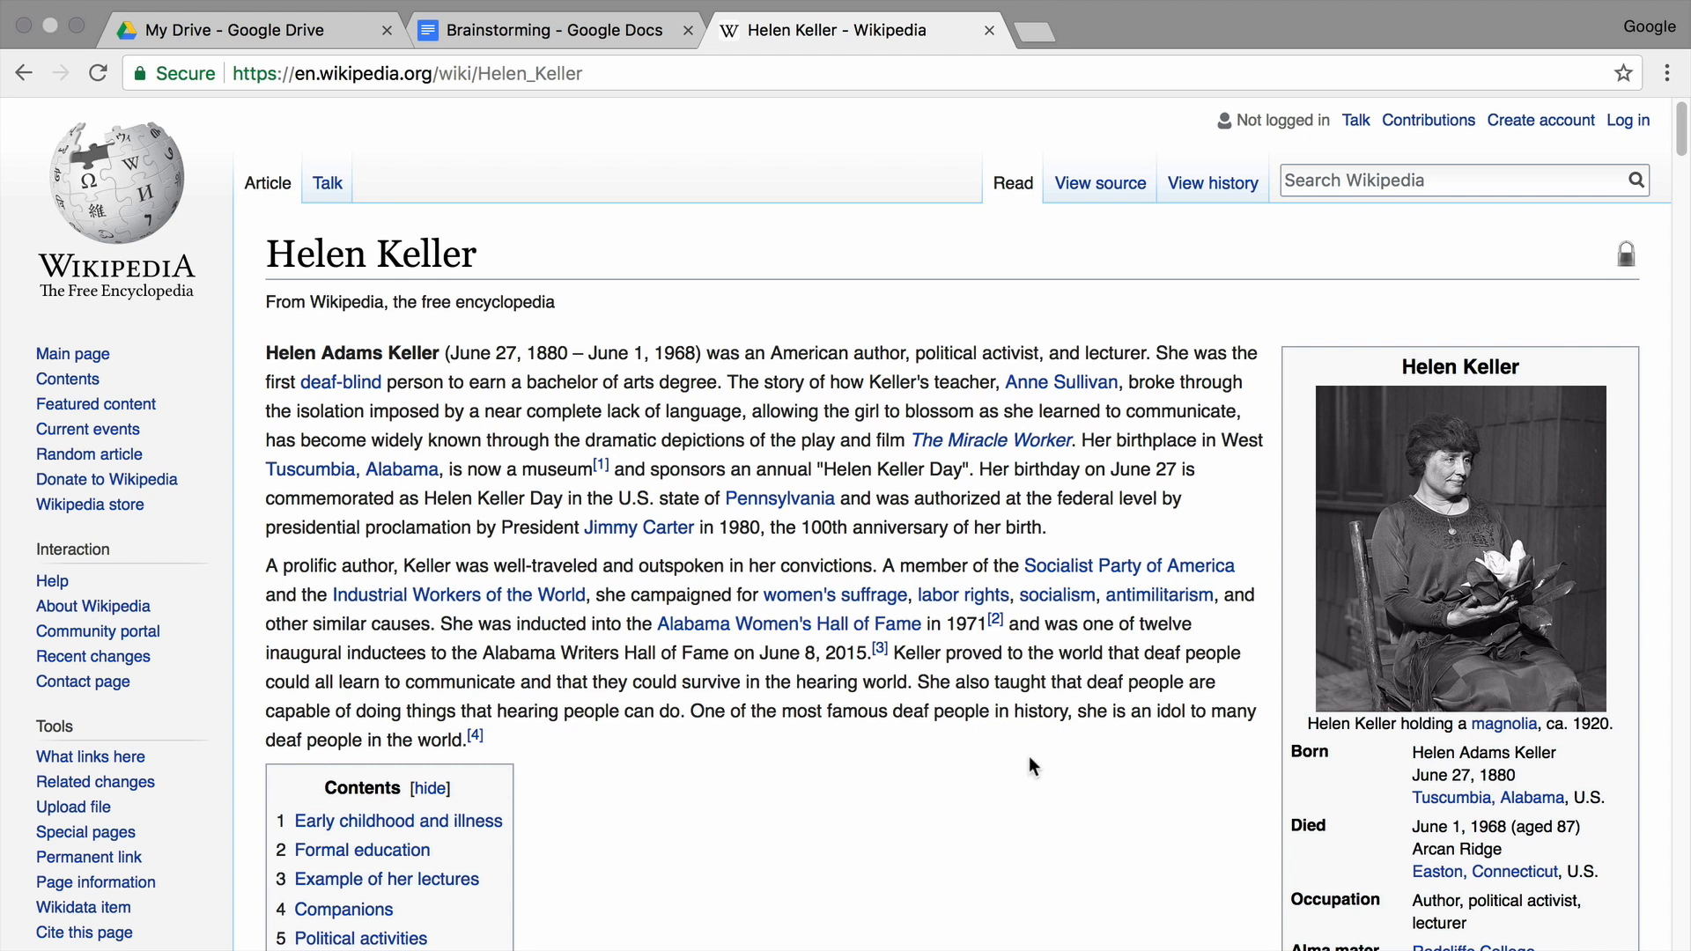
Step: Switch to the Google Docs outline and Paper Draft and scroll through the essay
left_click(548, 30)
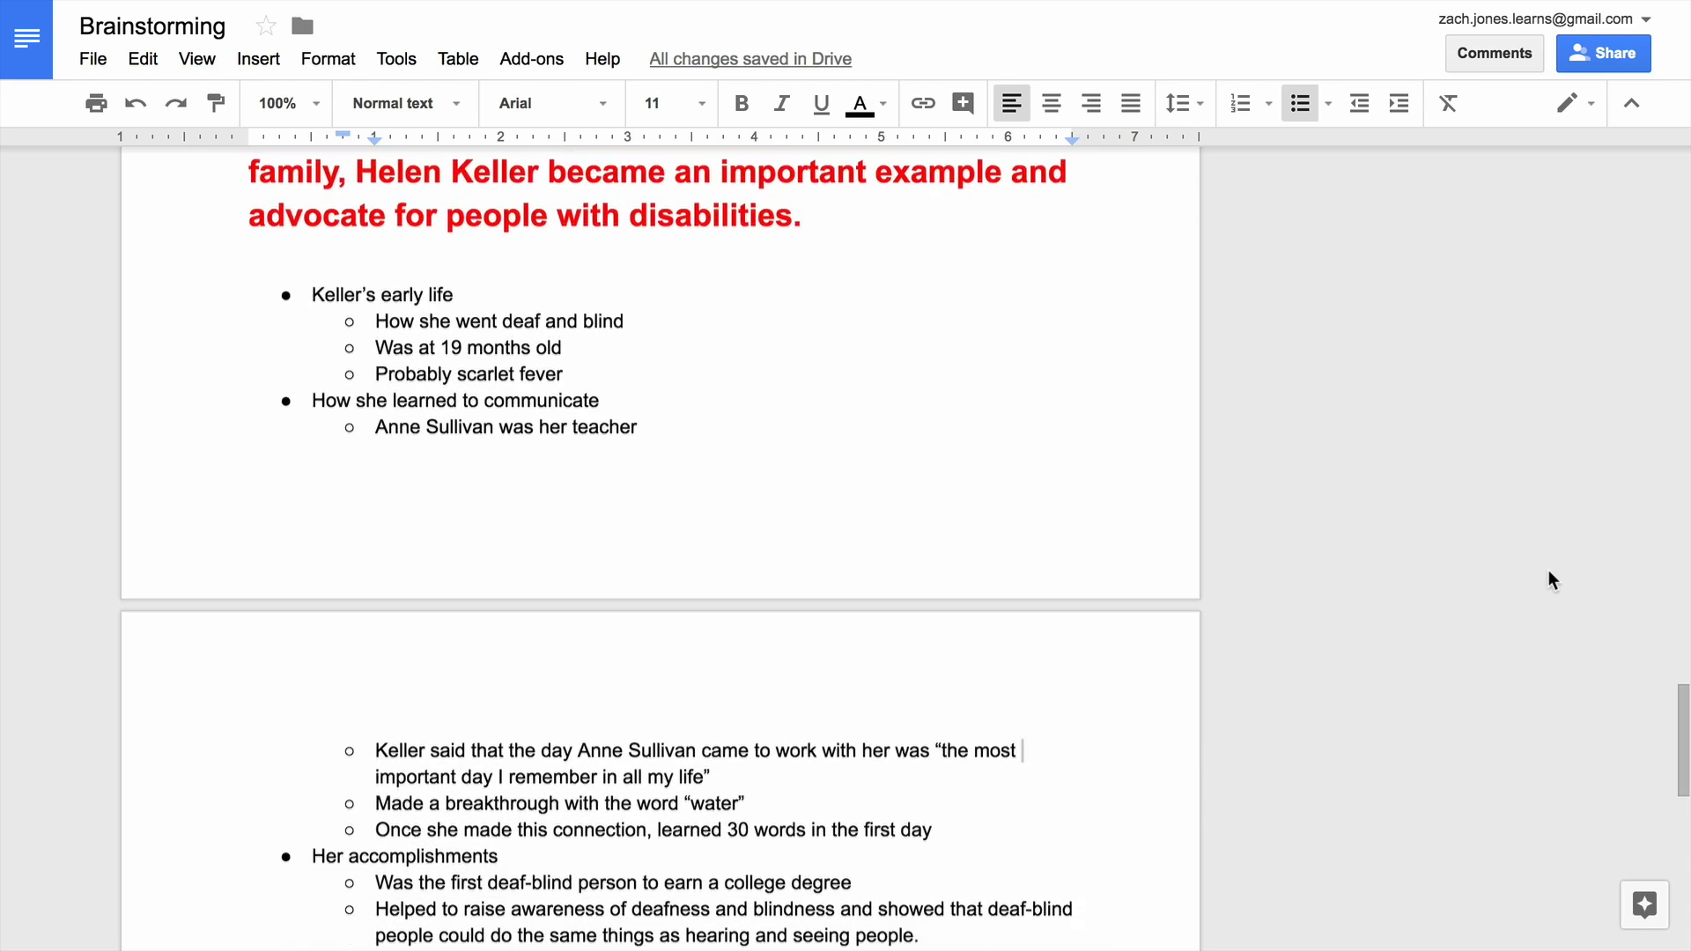
scroll("down", 3)
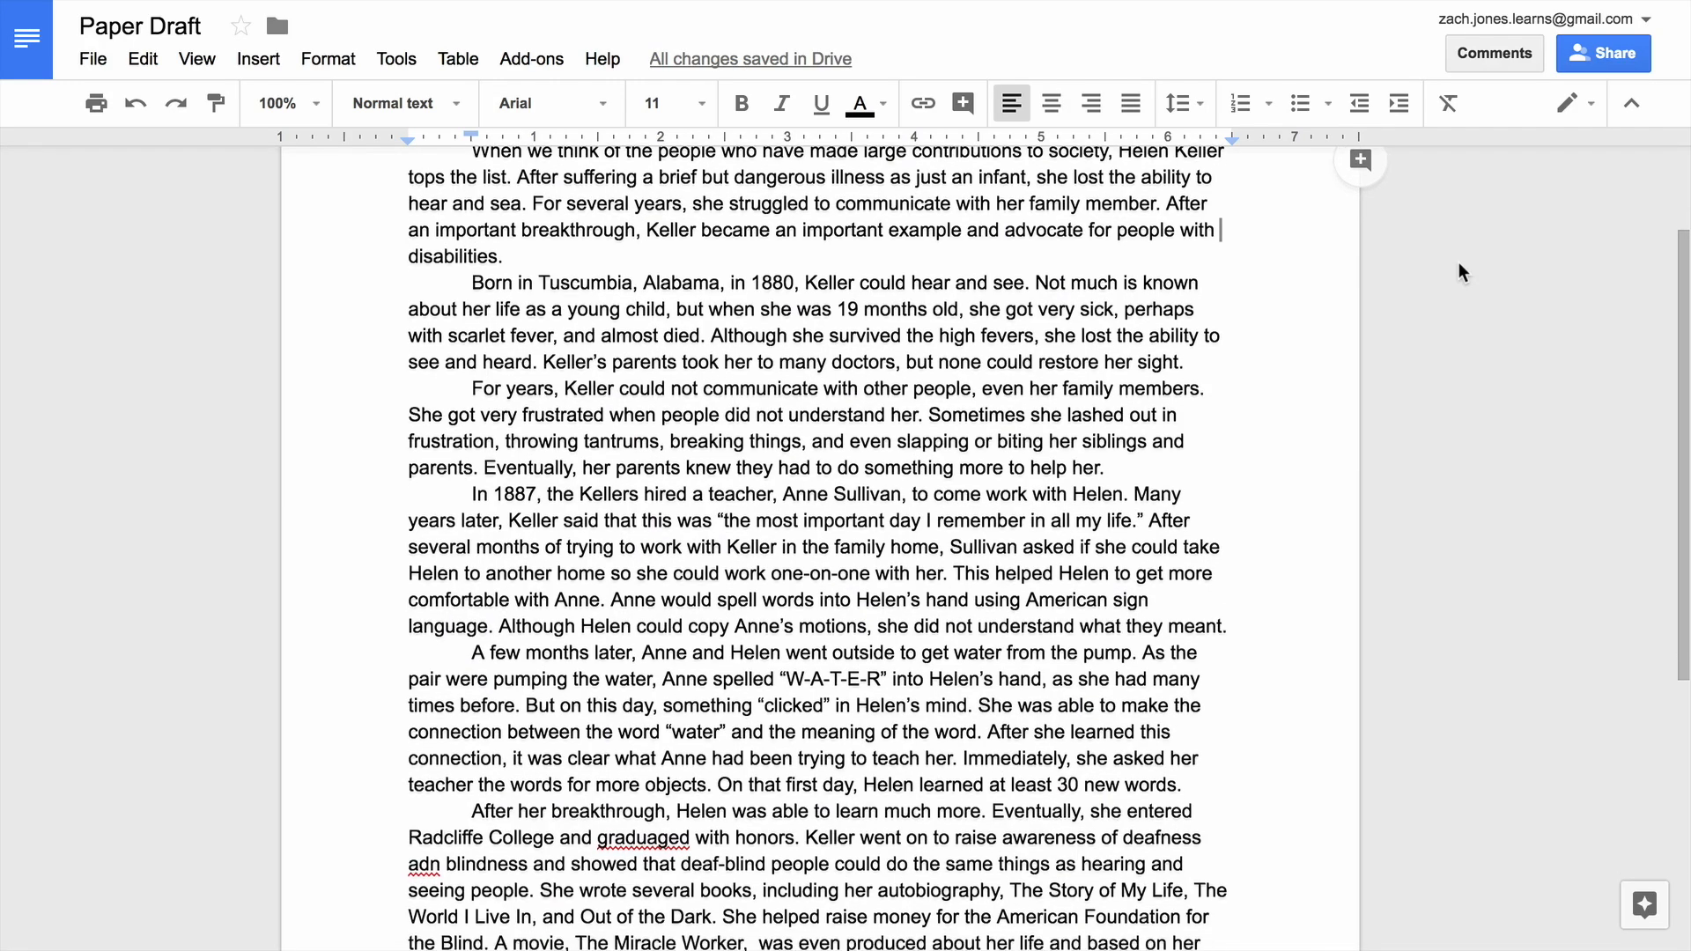
scroll("down", 3)
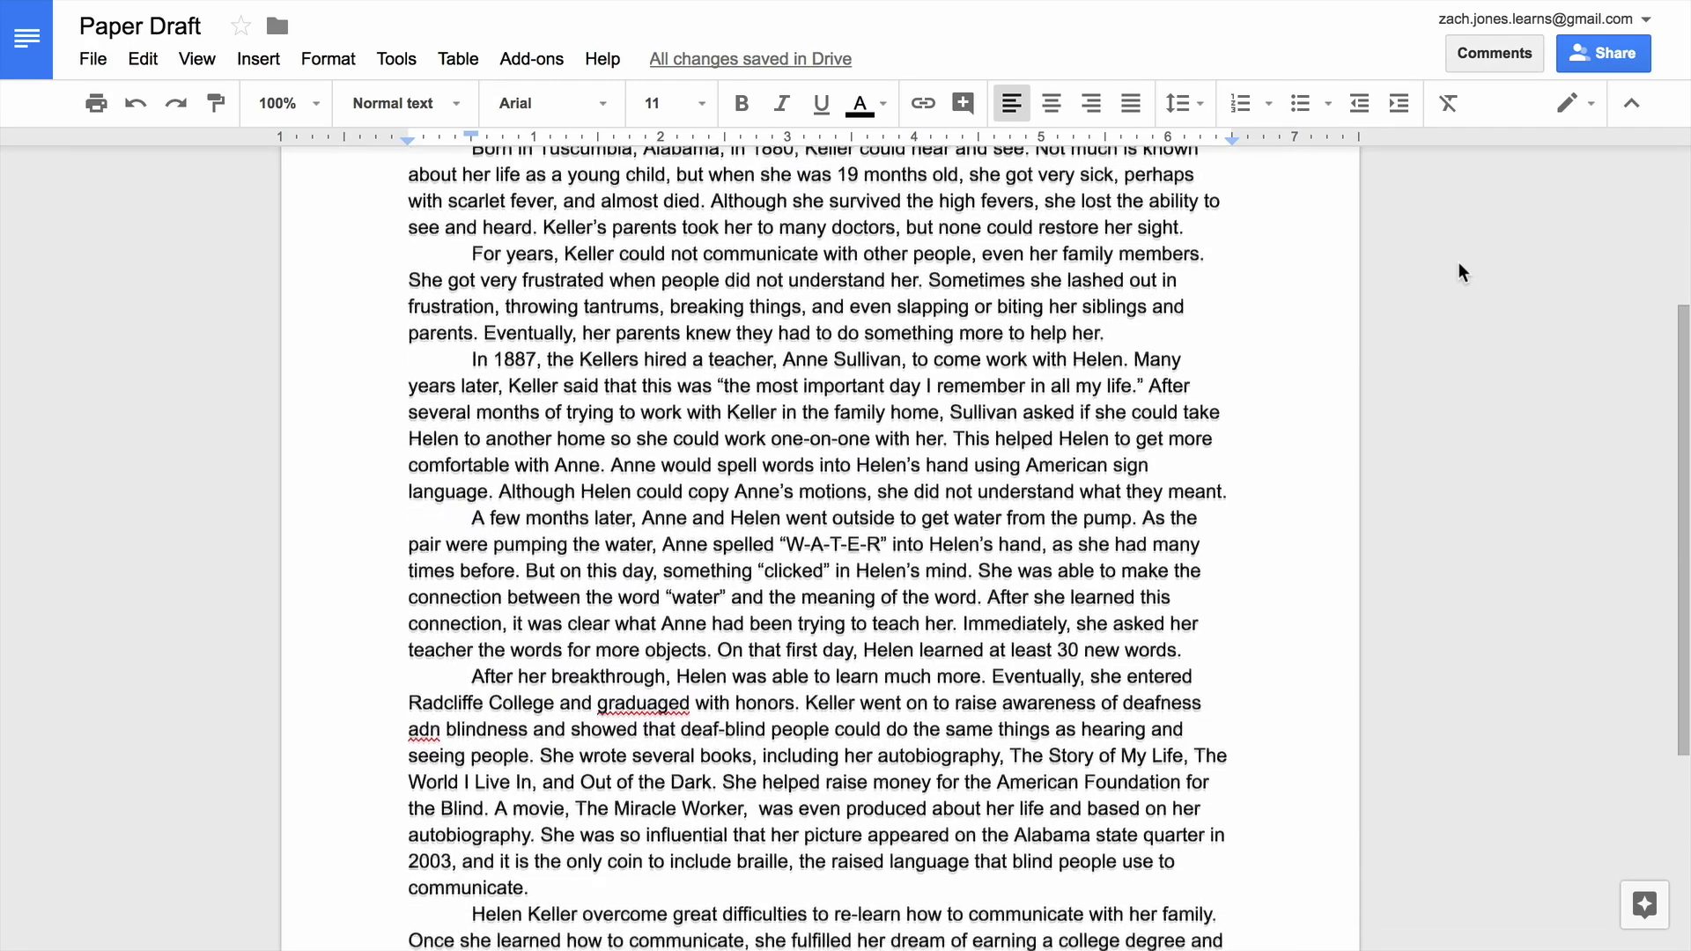